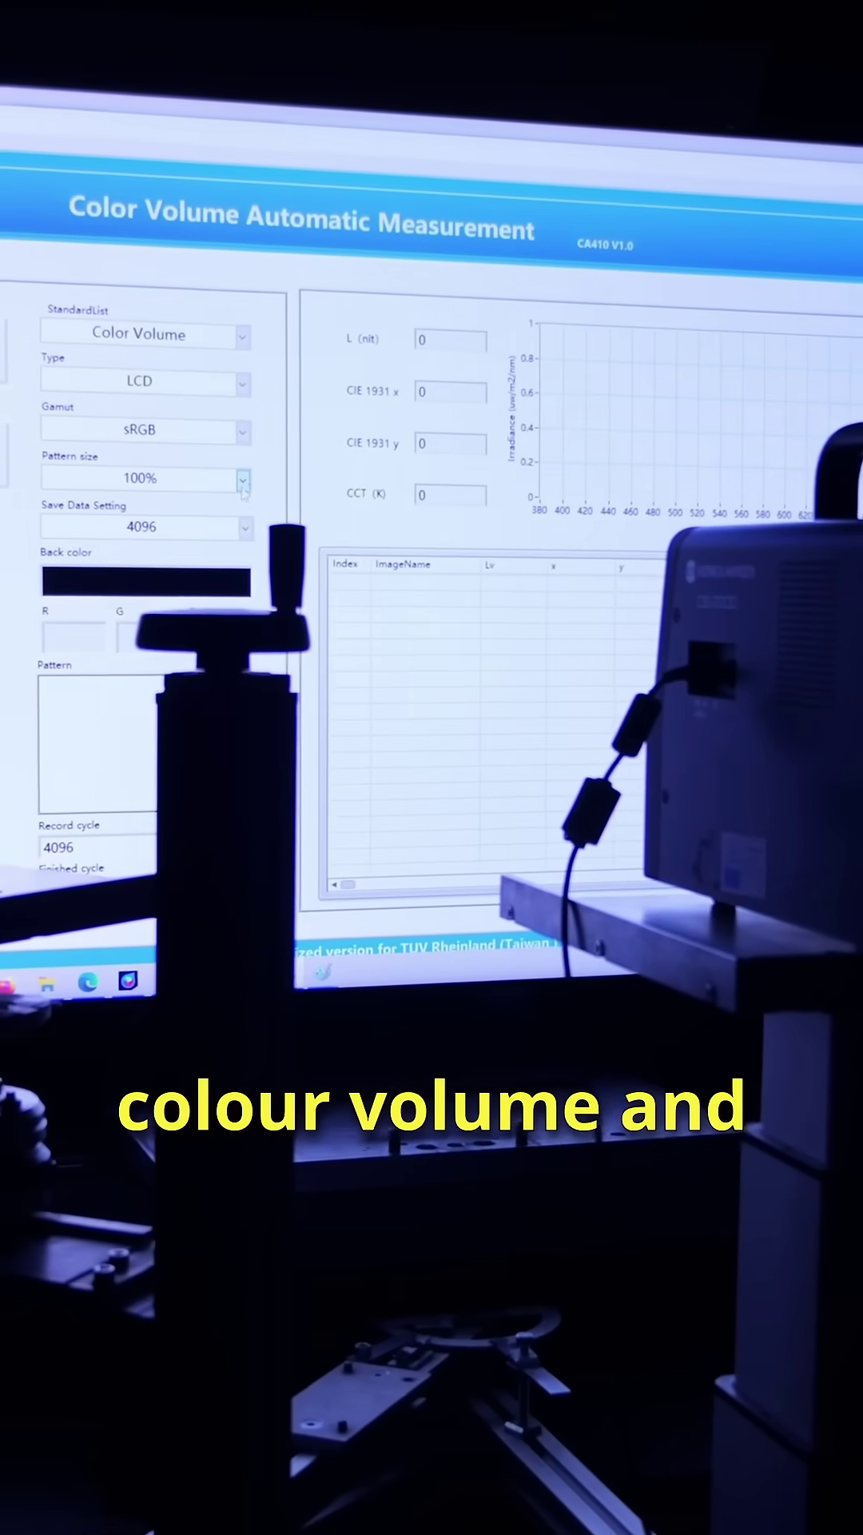
- Set the pattern size to 20% in place of 100%
click(243, 479)
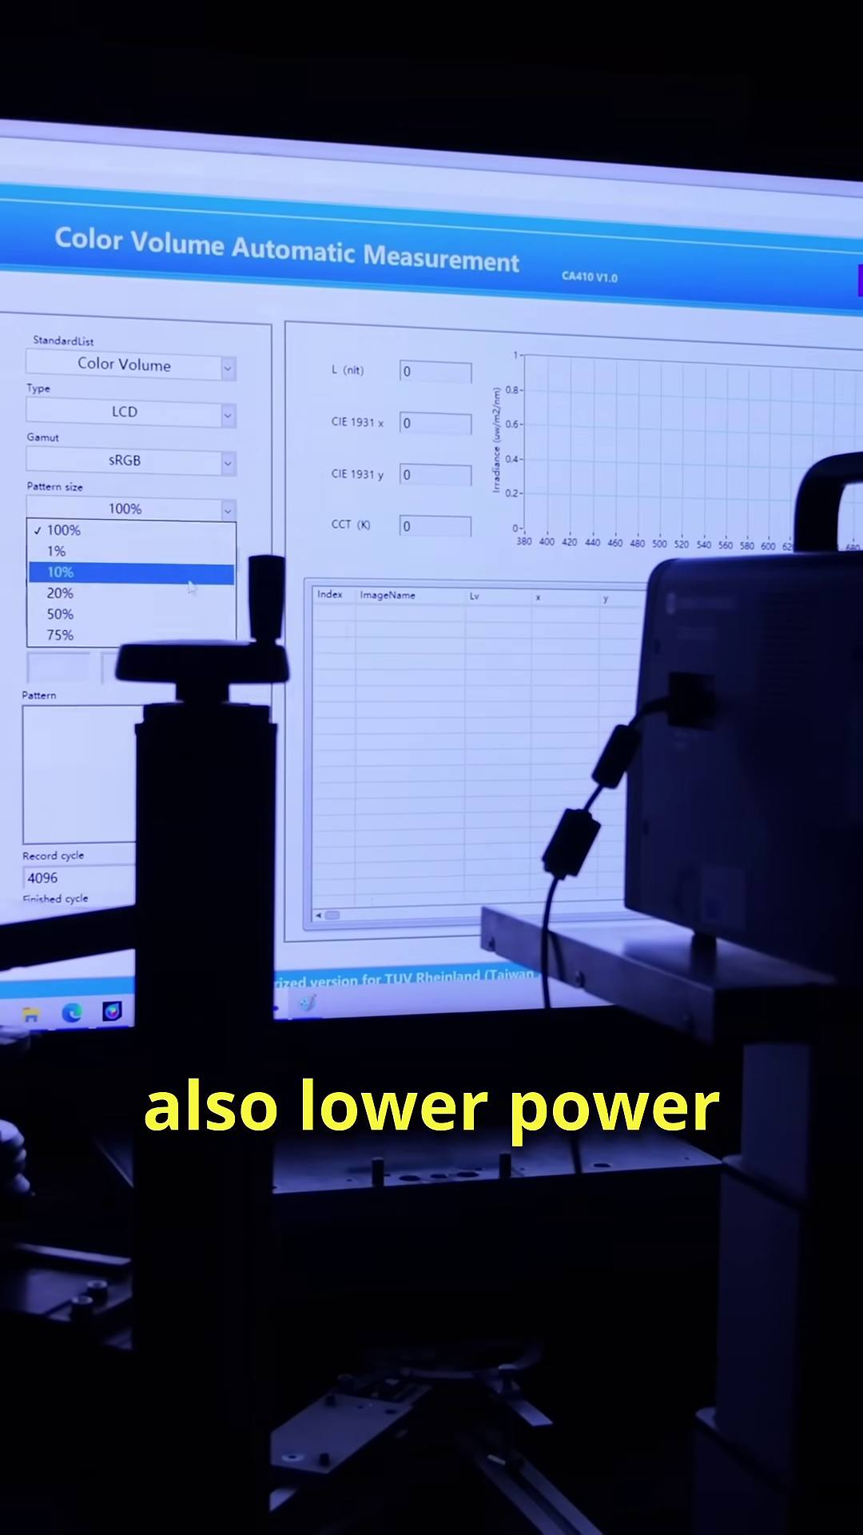
click(51, 593)
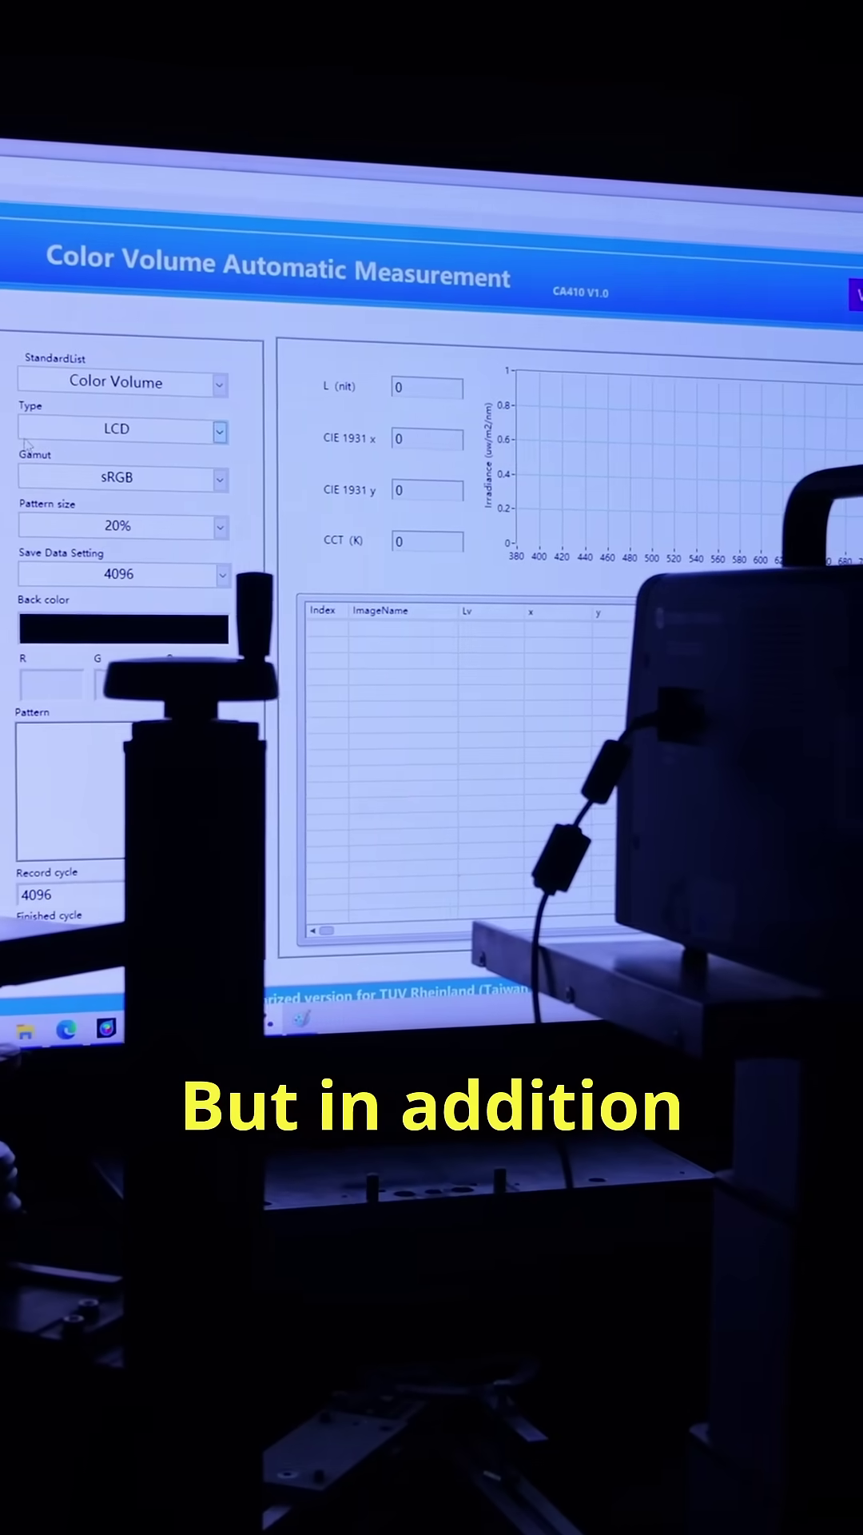